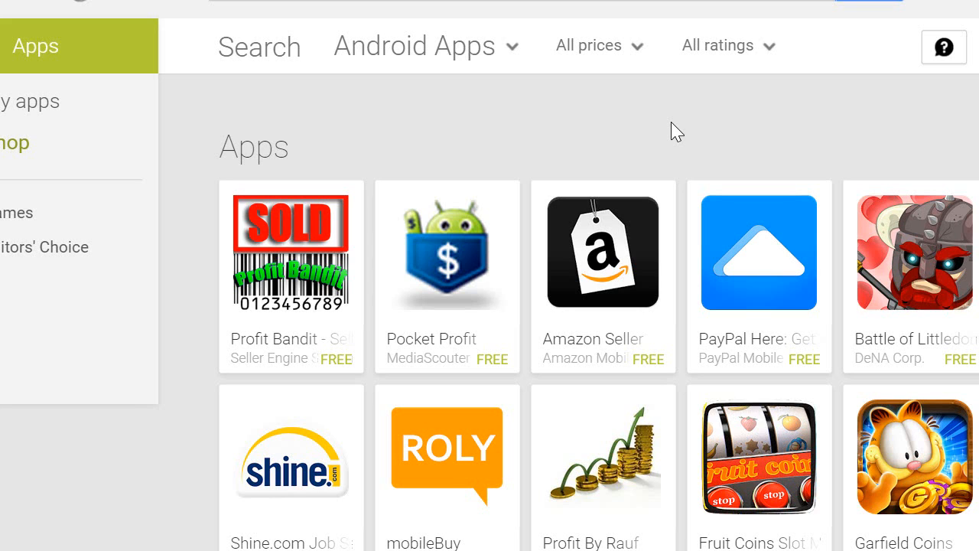
mouse_move(291, 306)
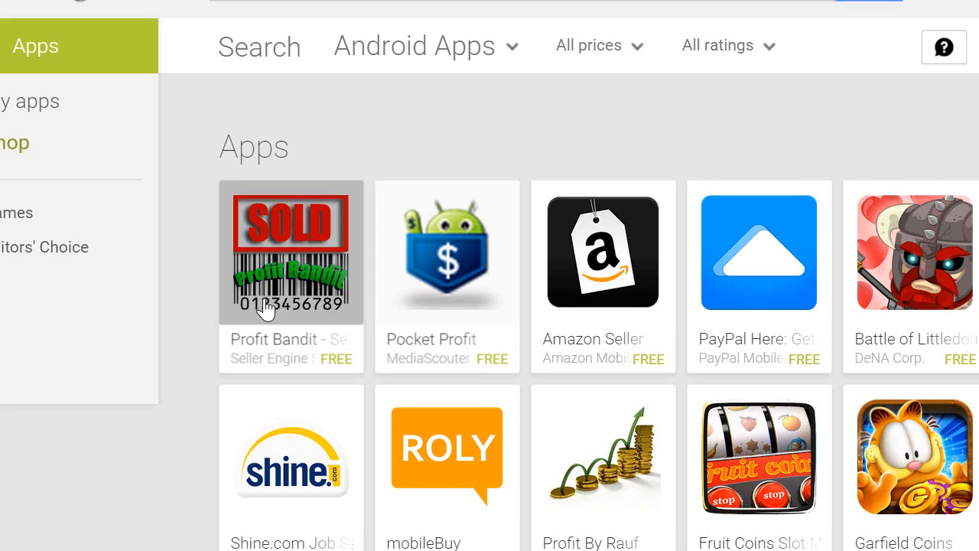
- Open the Profit Bandit - Sell on Amazon listing from the Play Store apps grid
left_click(290, 250)
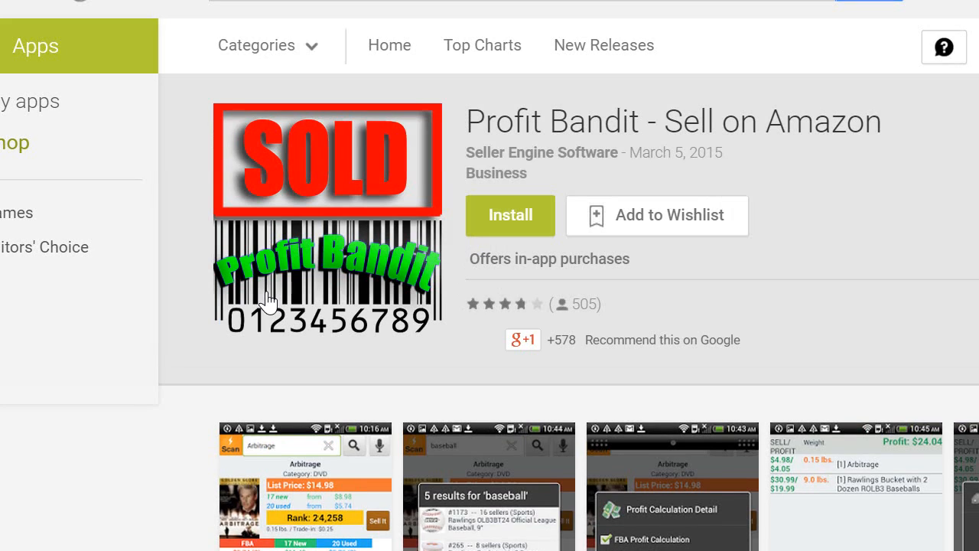
mouse_move(364, 266)
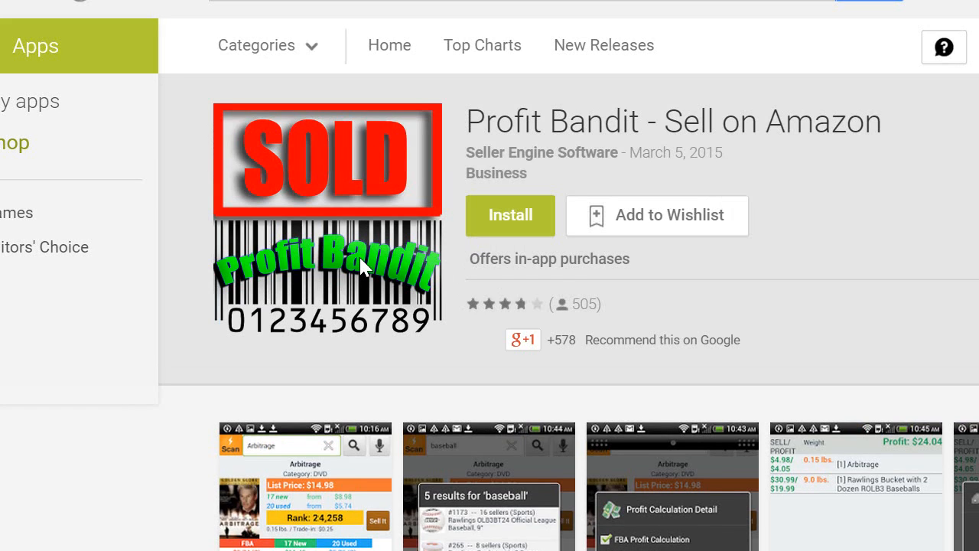
mouse_move(394, 236)
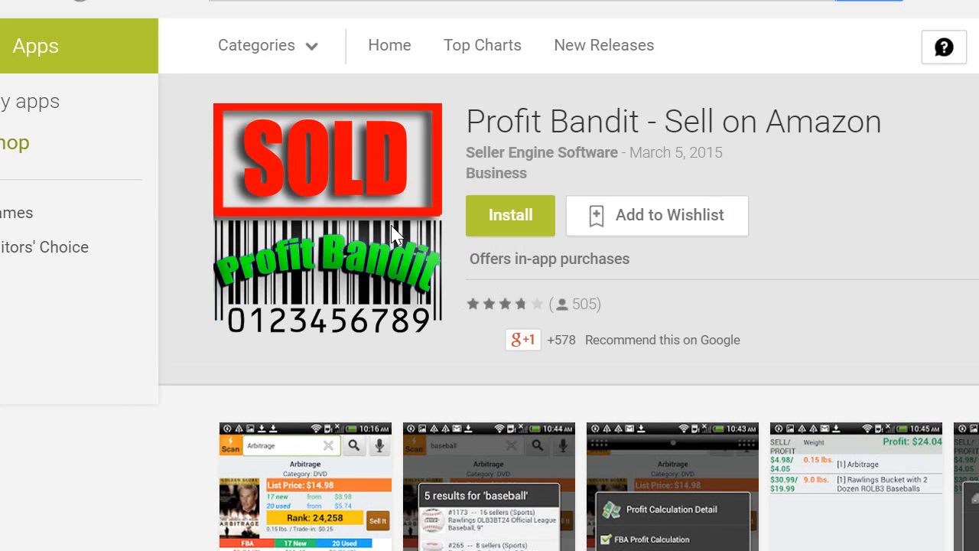
mouse_move(397, 232)
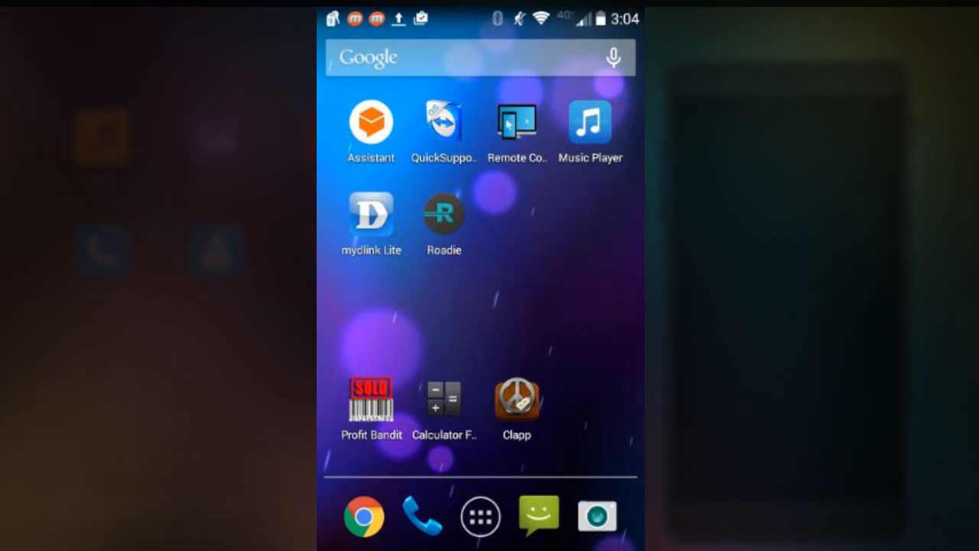
- Launch Profit Bandit from the home screen, landing on Investing For Dummies with $5.71 profit
left_click(371, 401)
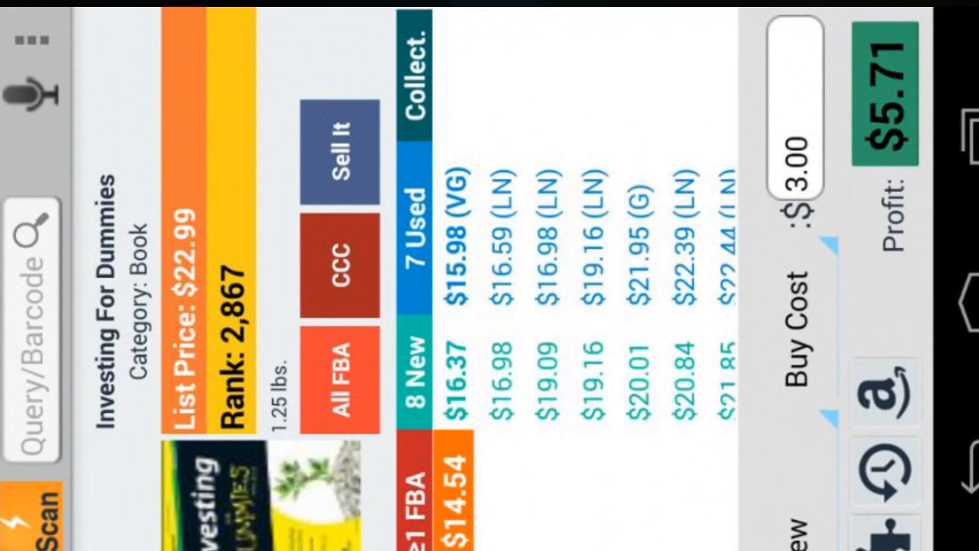
left_click(43, 508)
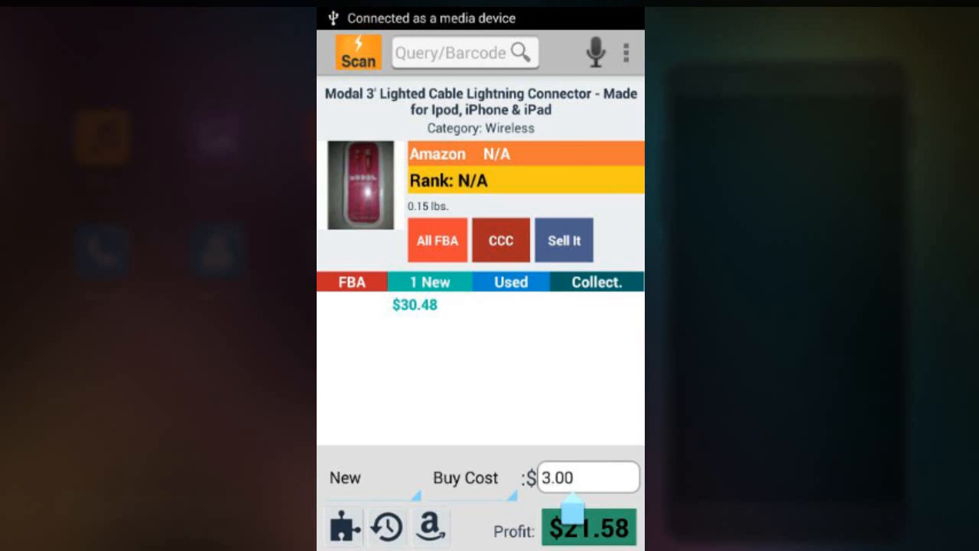
- Change the cable's buy cost from 3.00 to 10, dropping profit to $14.58
left_click(587, 478)
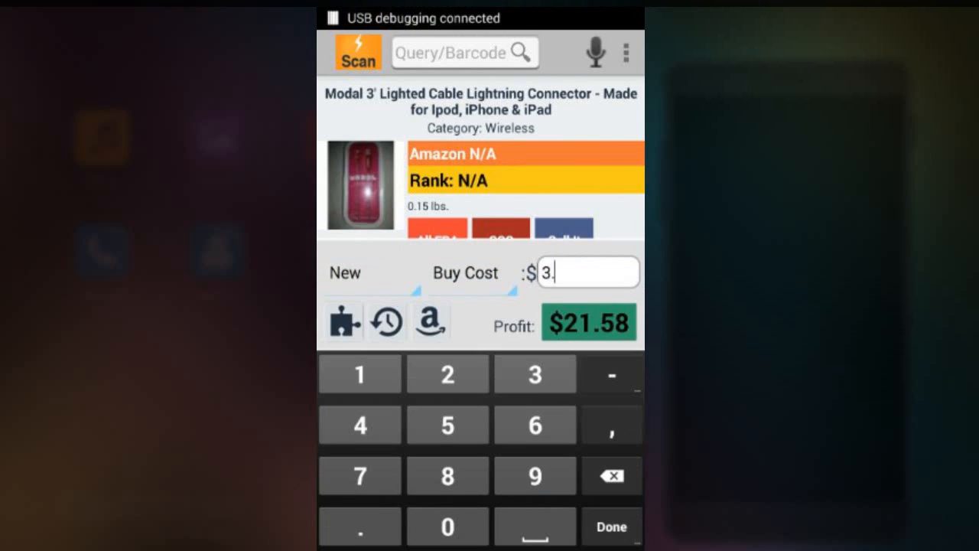
left_click(611, 474)
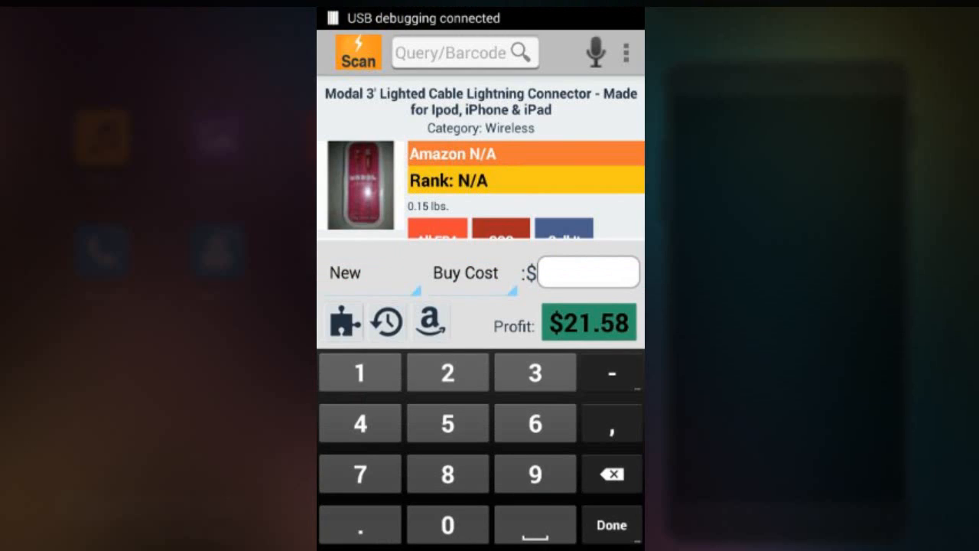
type("10")
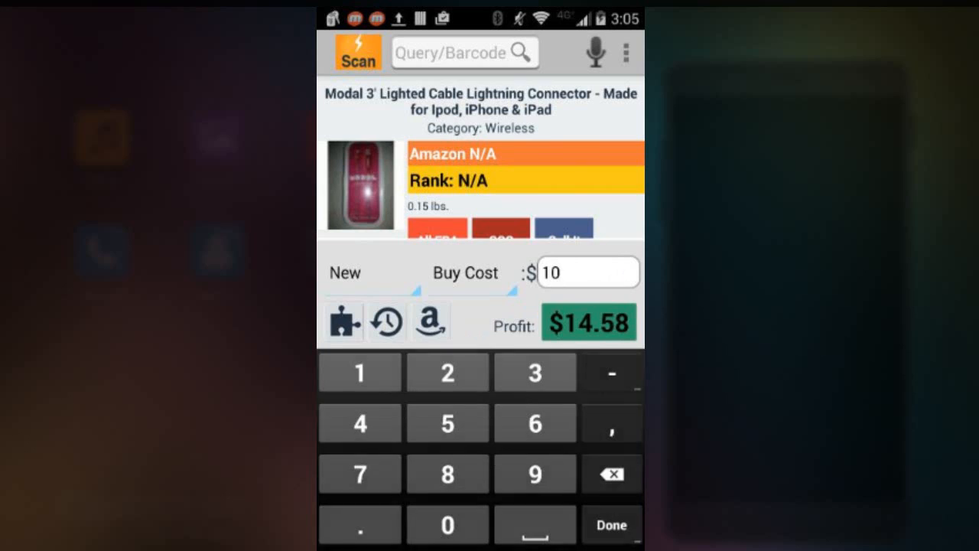
left_click(610, 523)
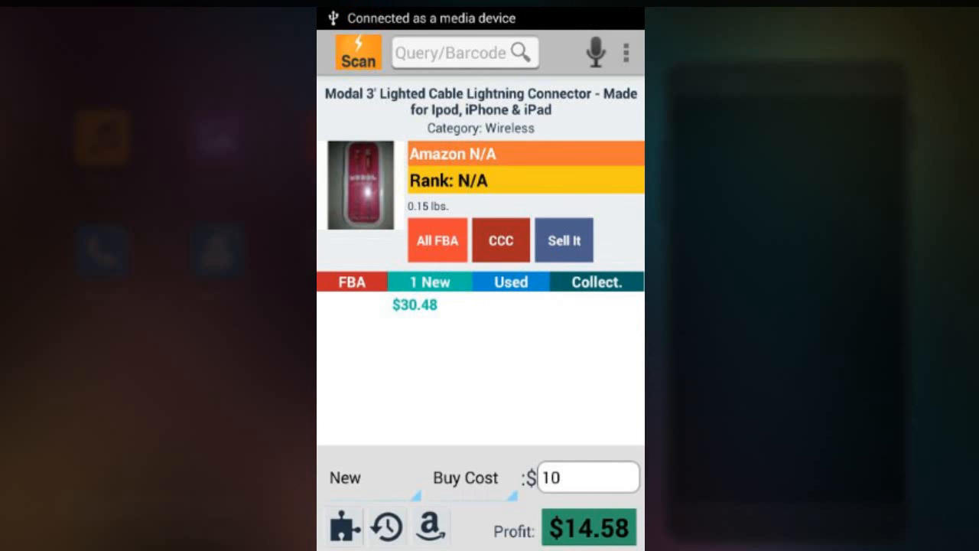
- Search Amazon for 'hobbit' and open The Hobbit book result (rank 1,365, $5.67 loss)
left_click(587, 477)
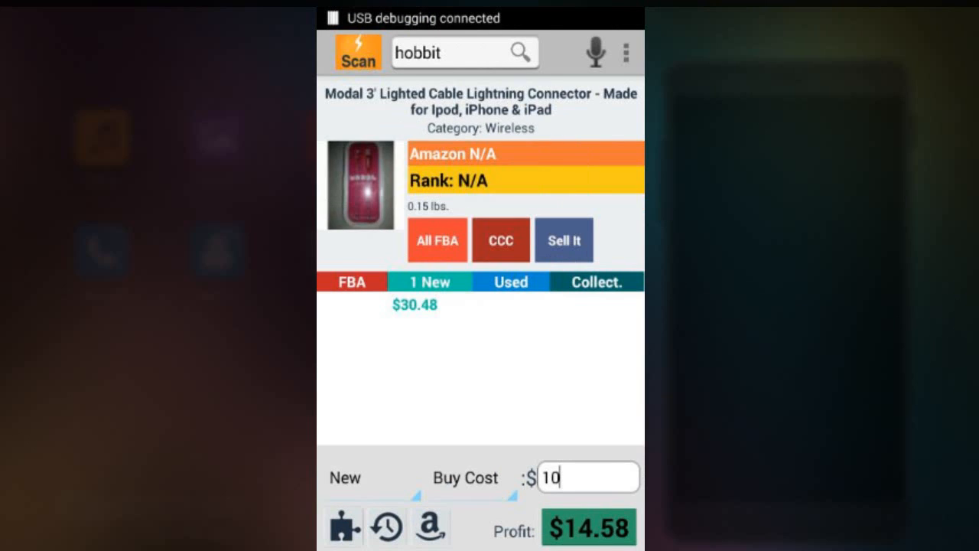
left_click(520, 52)
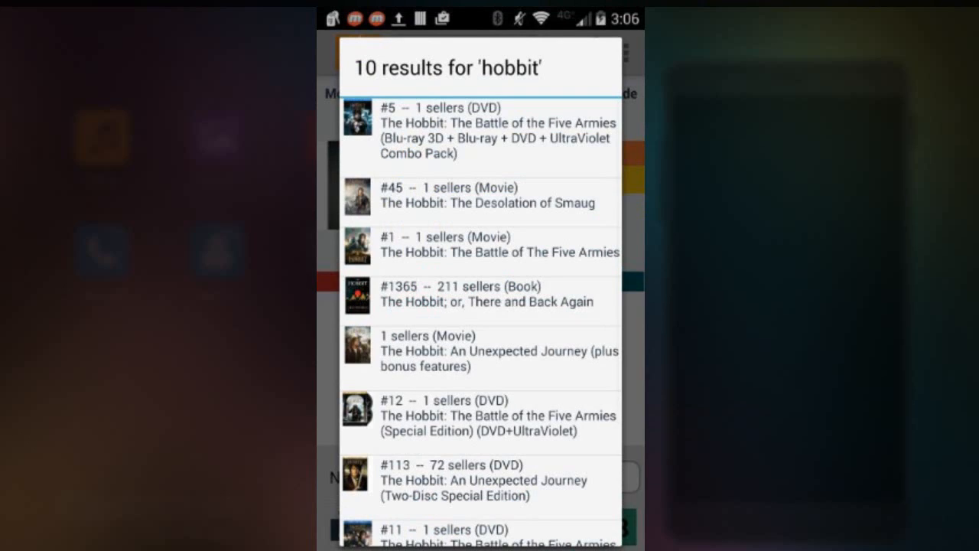
scroll("down", 3)
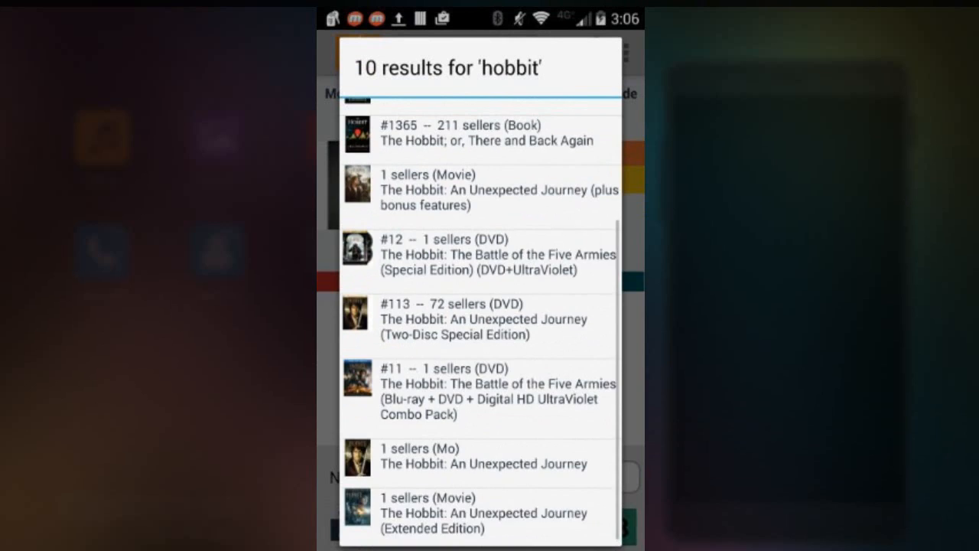
scroll("up", 3)
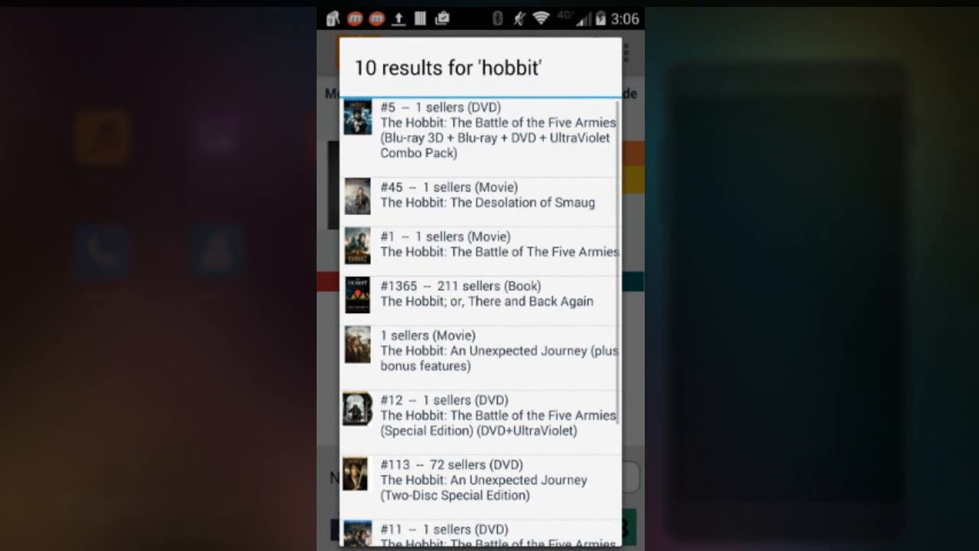
left_click(482, 294)
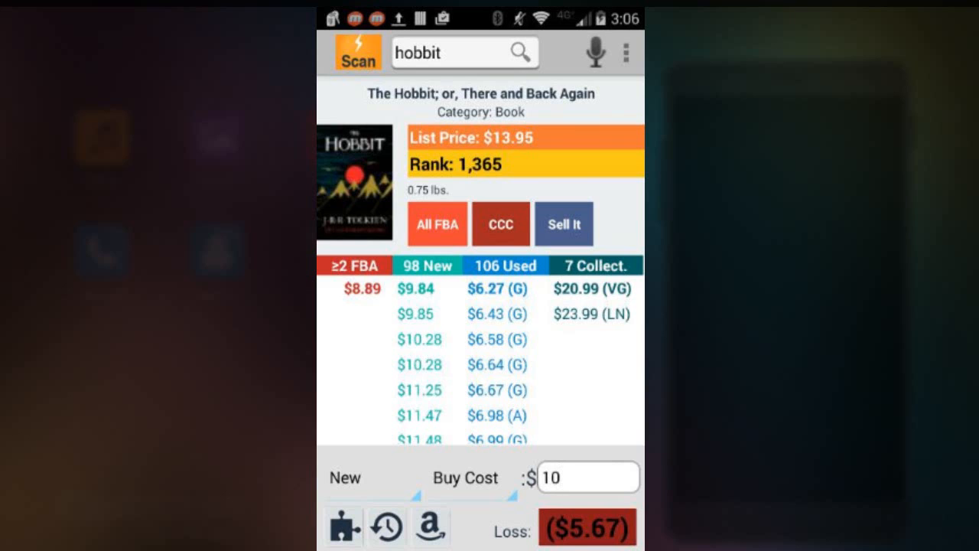
- Change the Hobbit book's buy cost from 10 to 5, shrinking the loss to $0.67
scroll("up", 3)
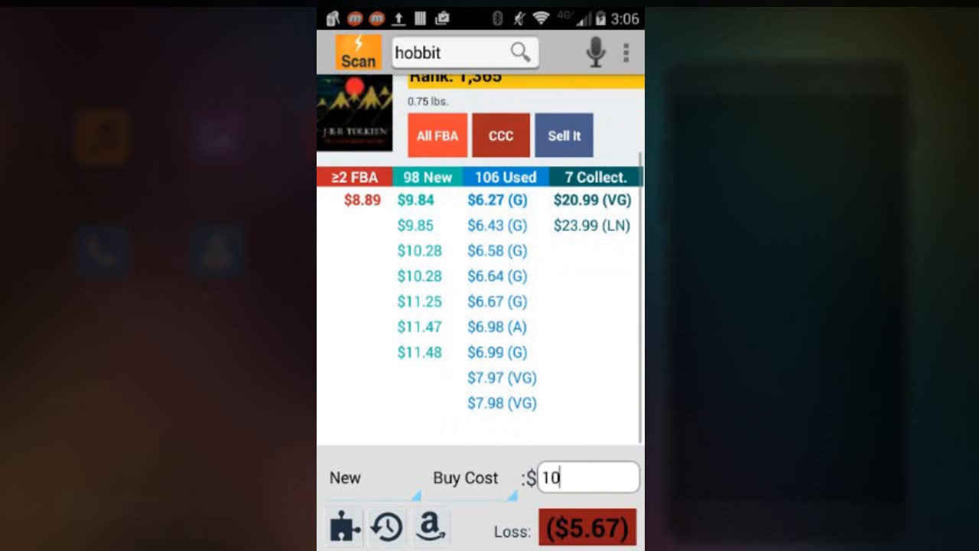
scroll("down", 3)
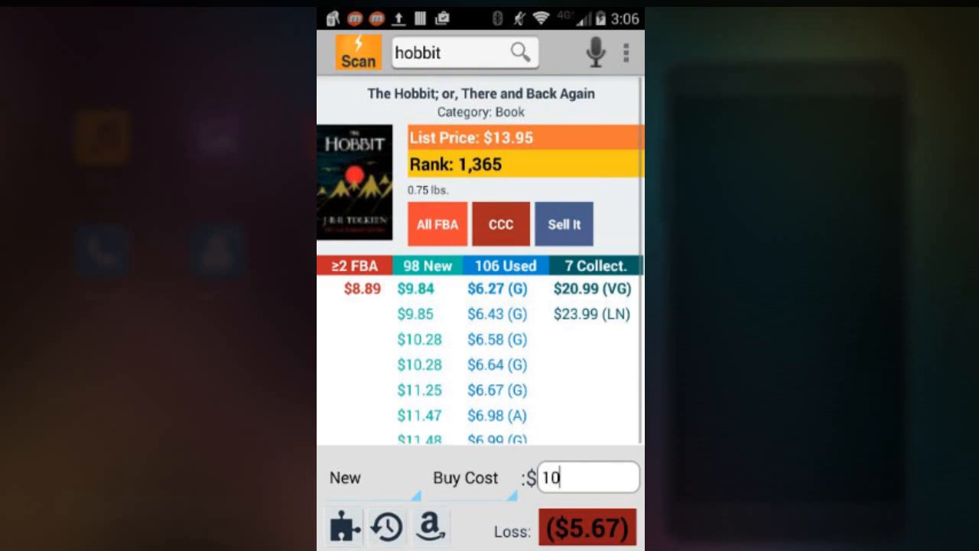
left_click(588, 478)
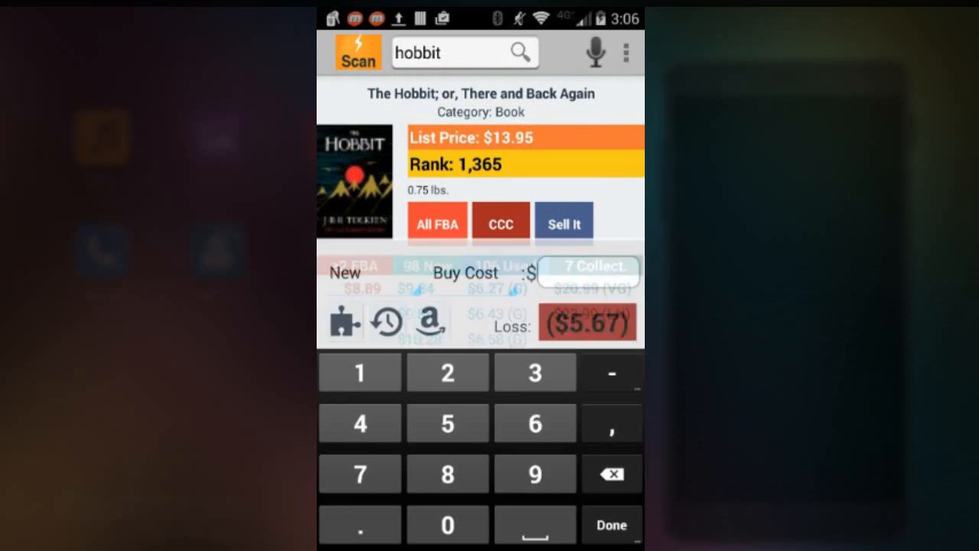
left_click(610, 525)
type("5")
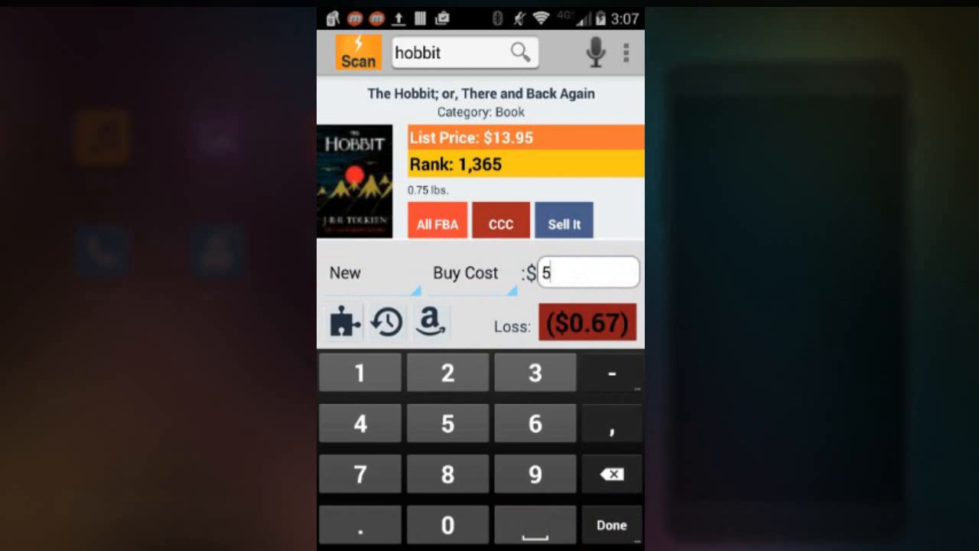
left_click(612, 524)
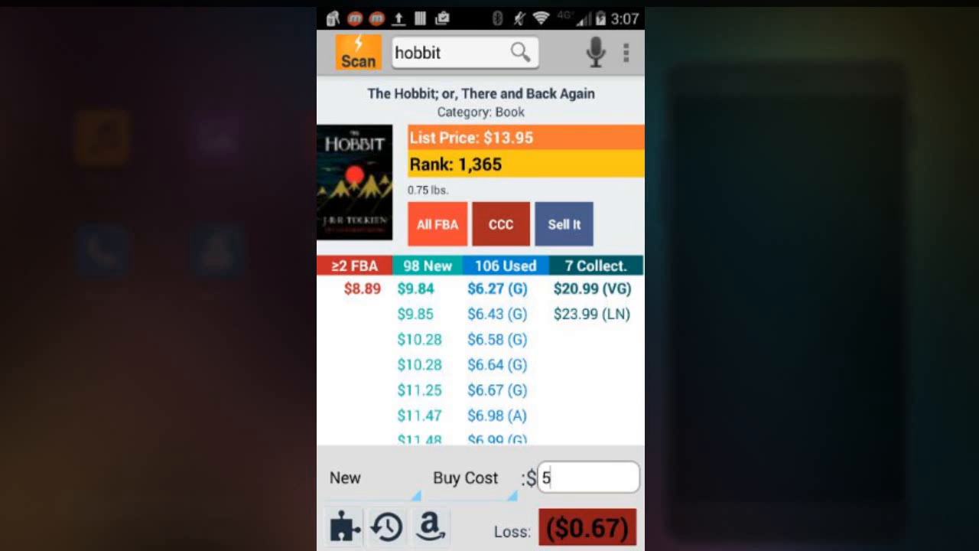
key("home")
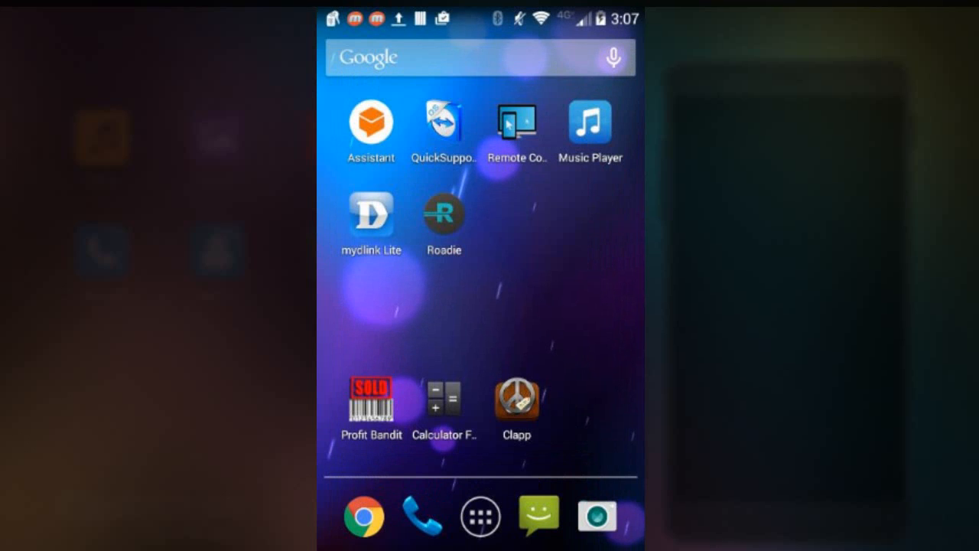
left_click(370, 399)
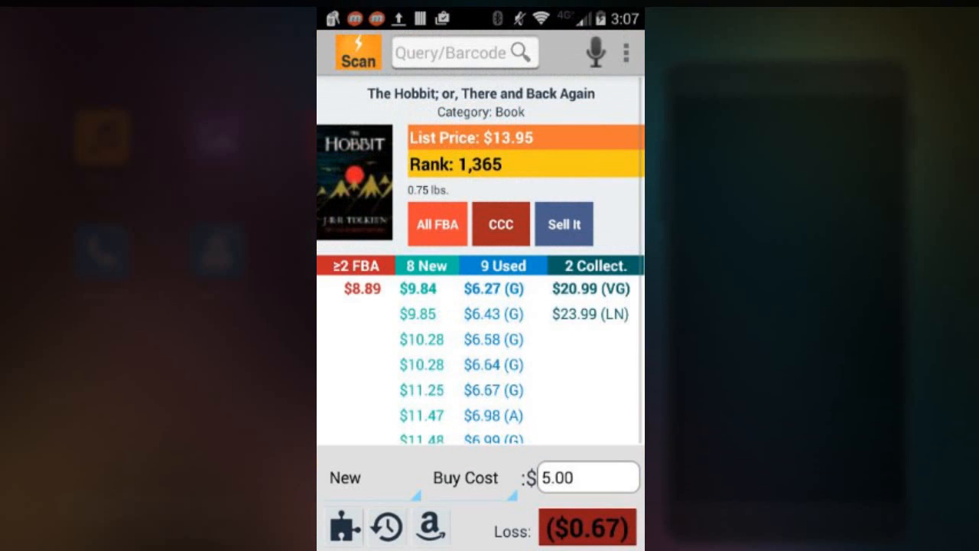
- Search Amazon for 'cup', listing 10 results including Munchkin Five Multi Cups
left_click(587, 478)
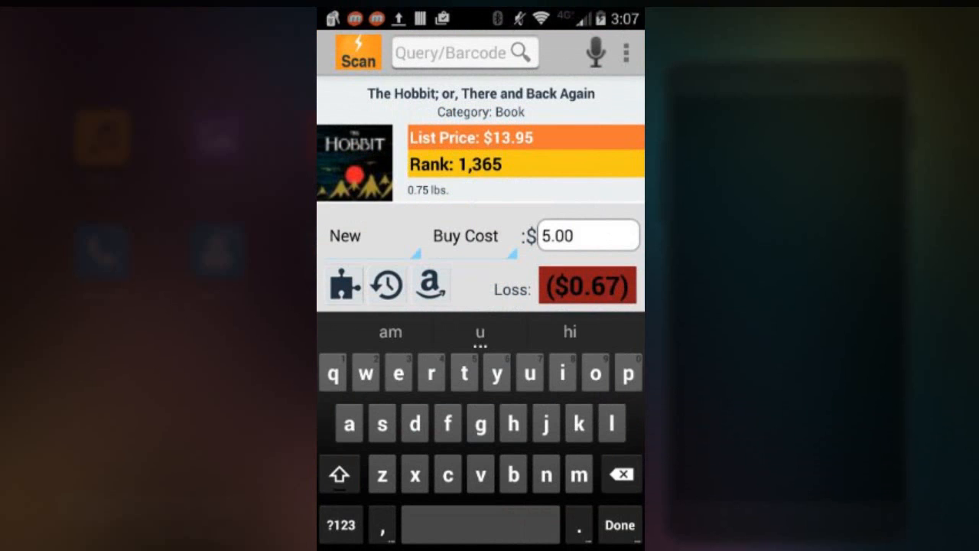
type("cup")
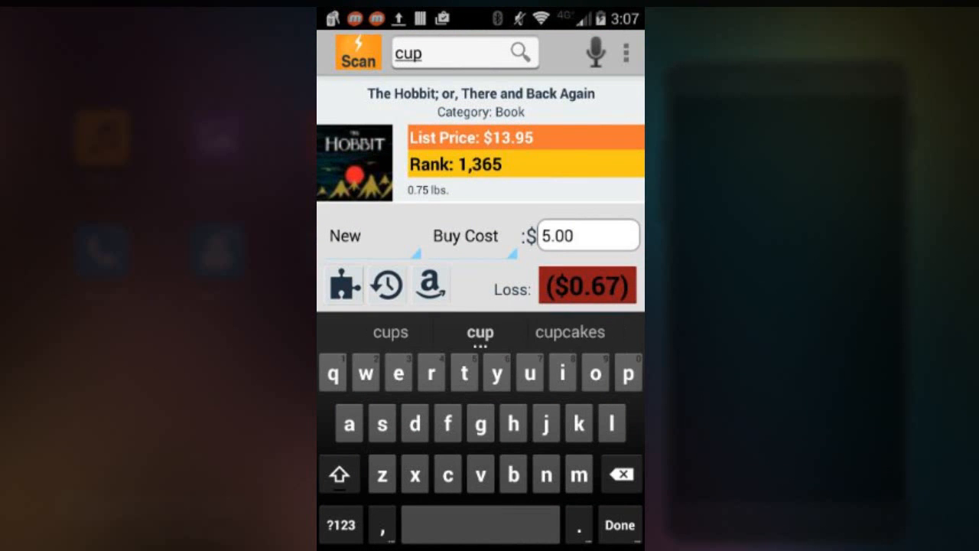
left_click(432, 286)
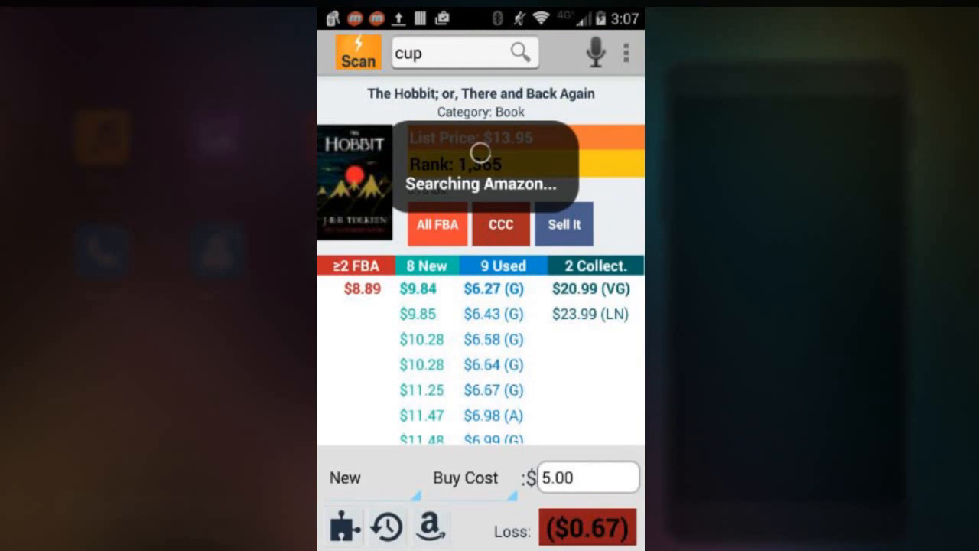
left_click(520, 52)
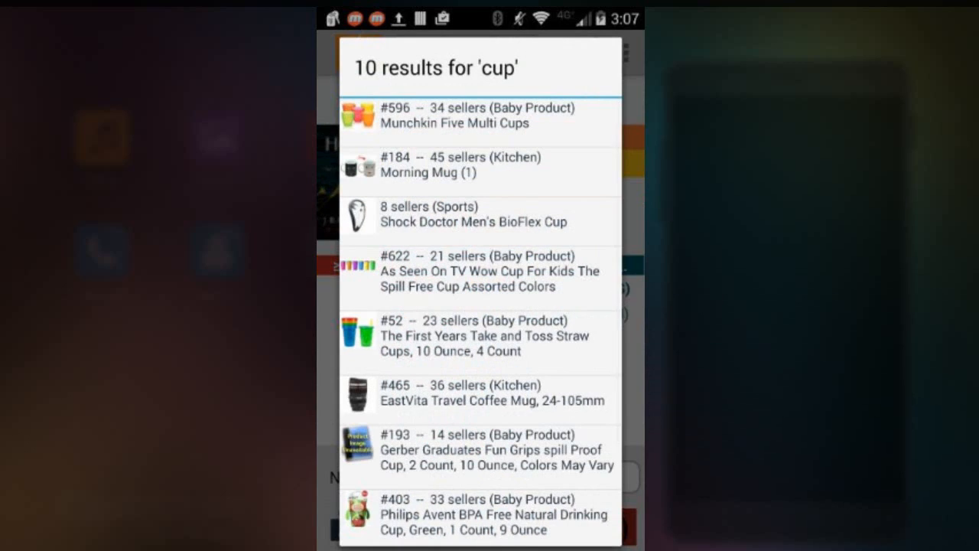
- Open the rank-52 First Years straw cups and set buy cost 1 for a $1.59 profit
left_click(481, 342)
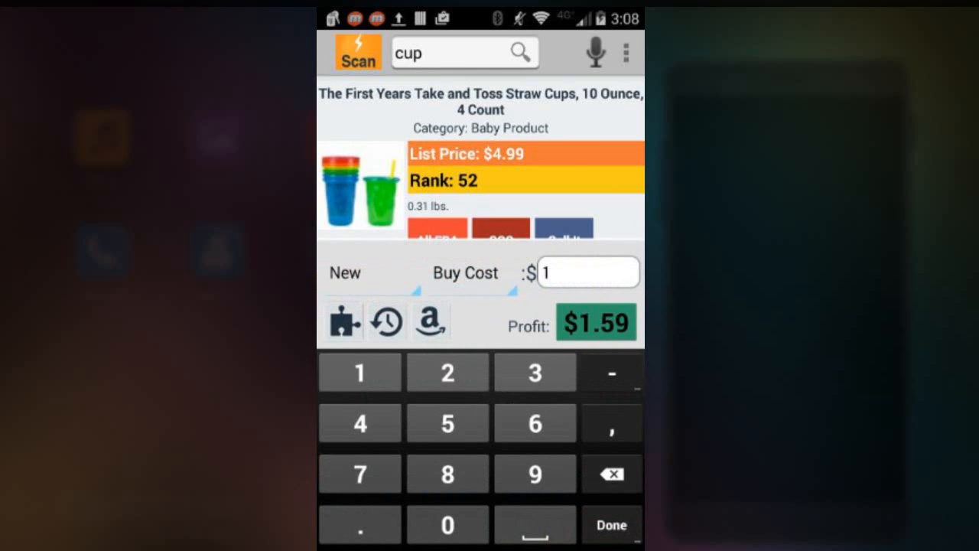
left_click(611, 524)
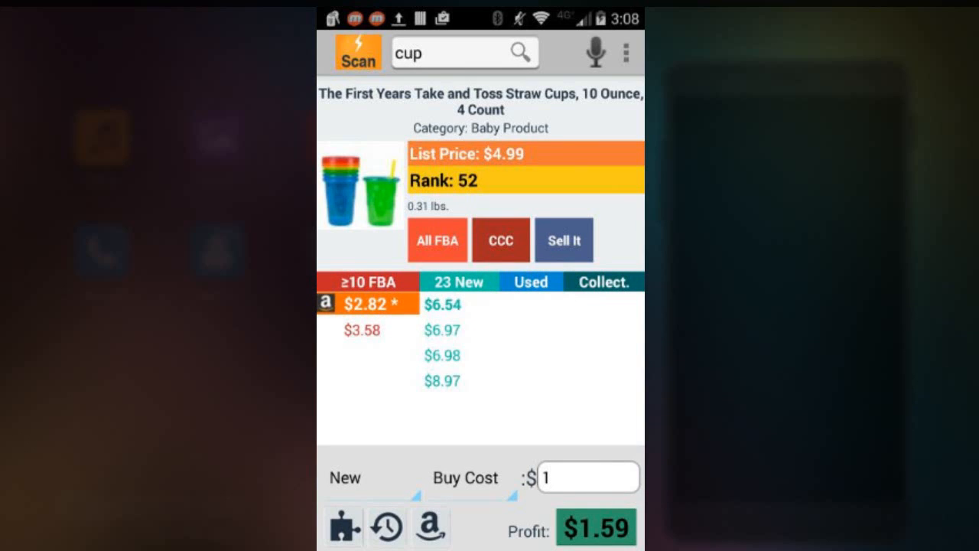